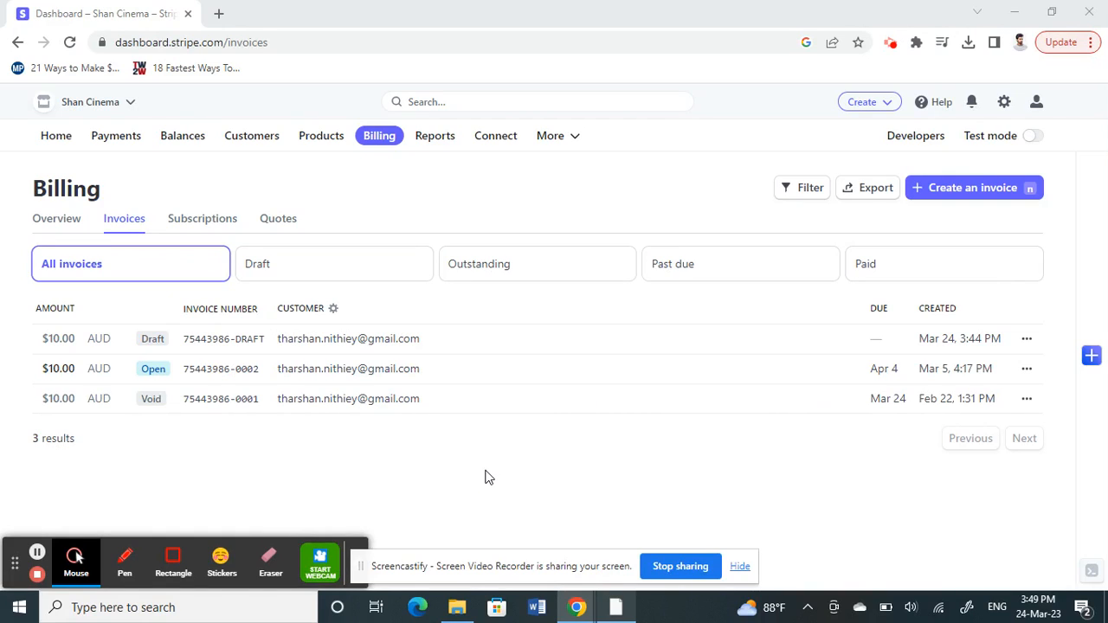
mouse_move(194, 467)
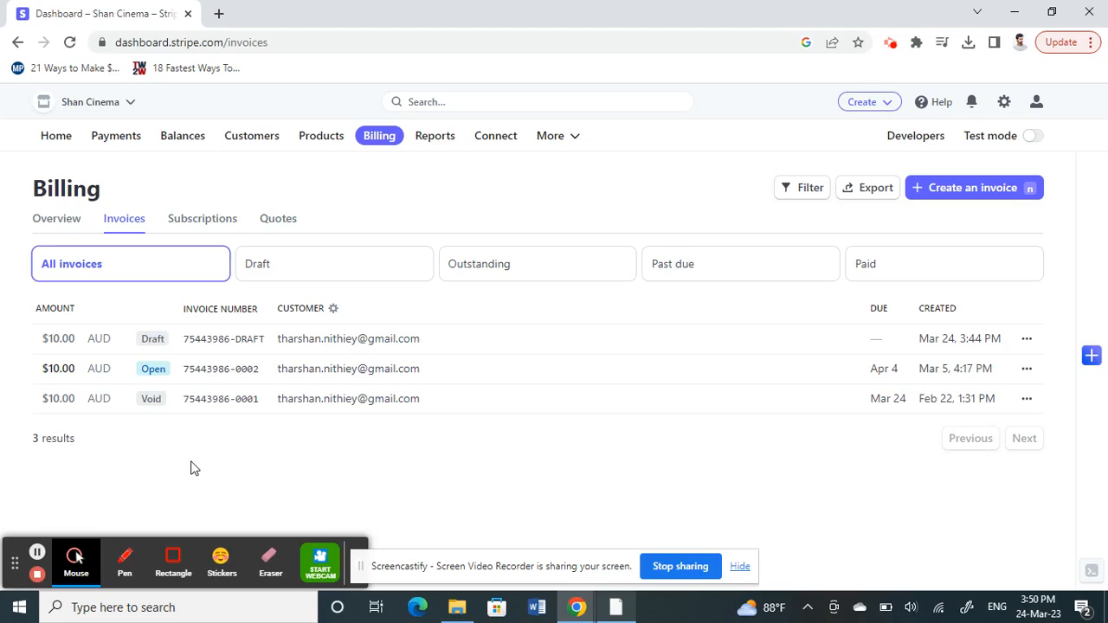
mouse_move(433, 83)
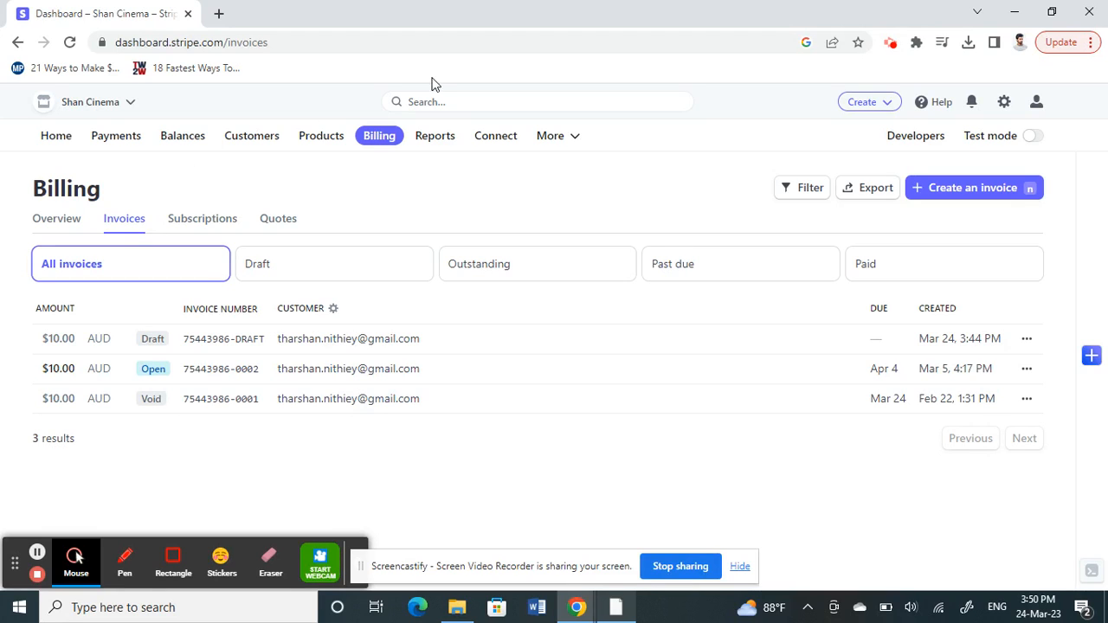
mouse_move(14, 239)
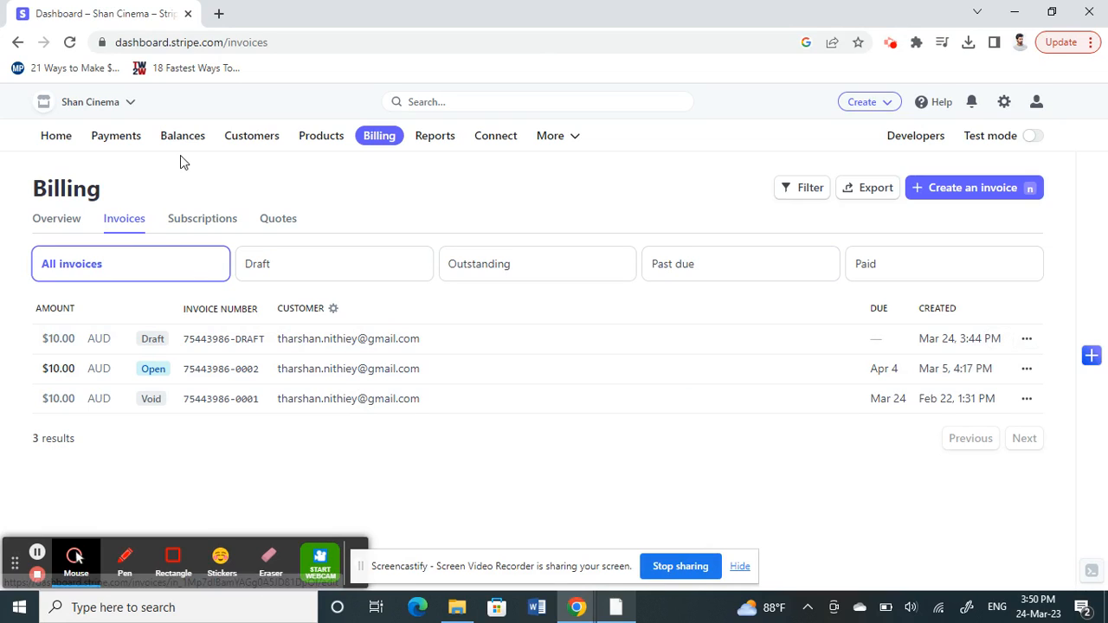
mouse_move(444, 162)
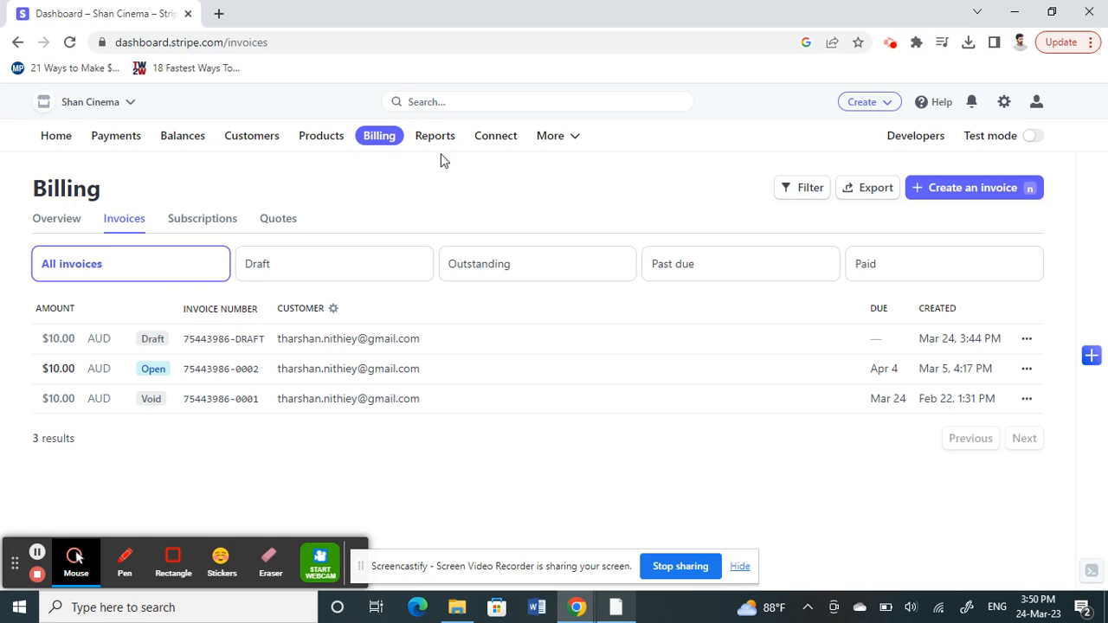
mouse_move(644, 149)
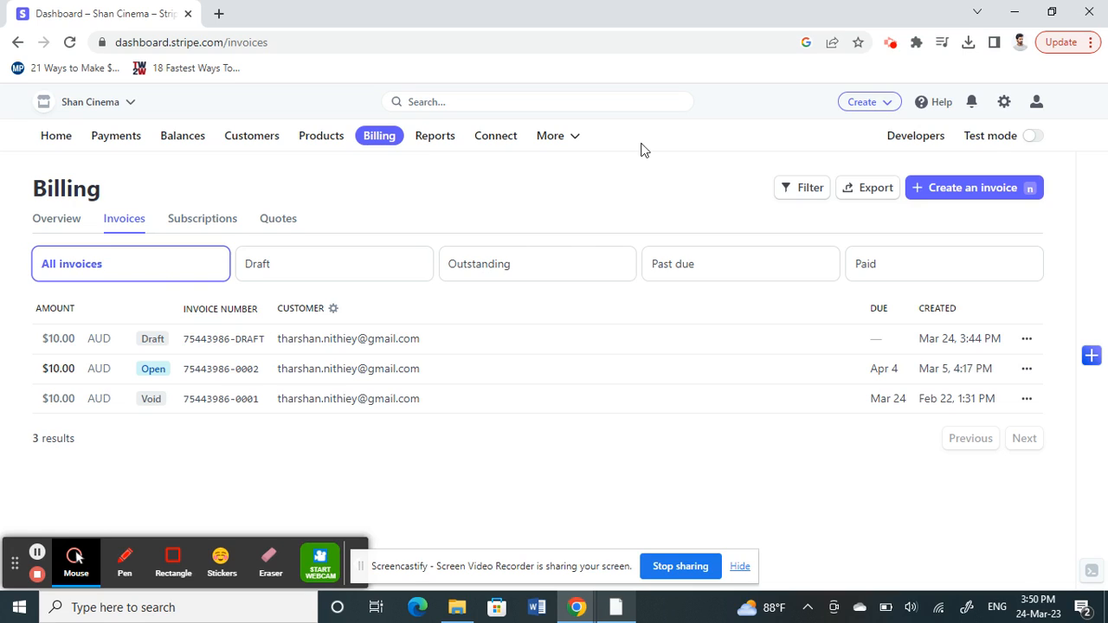
mouse_move(28, 139)
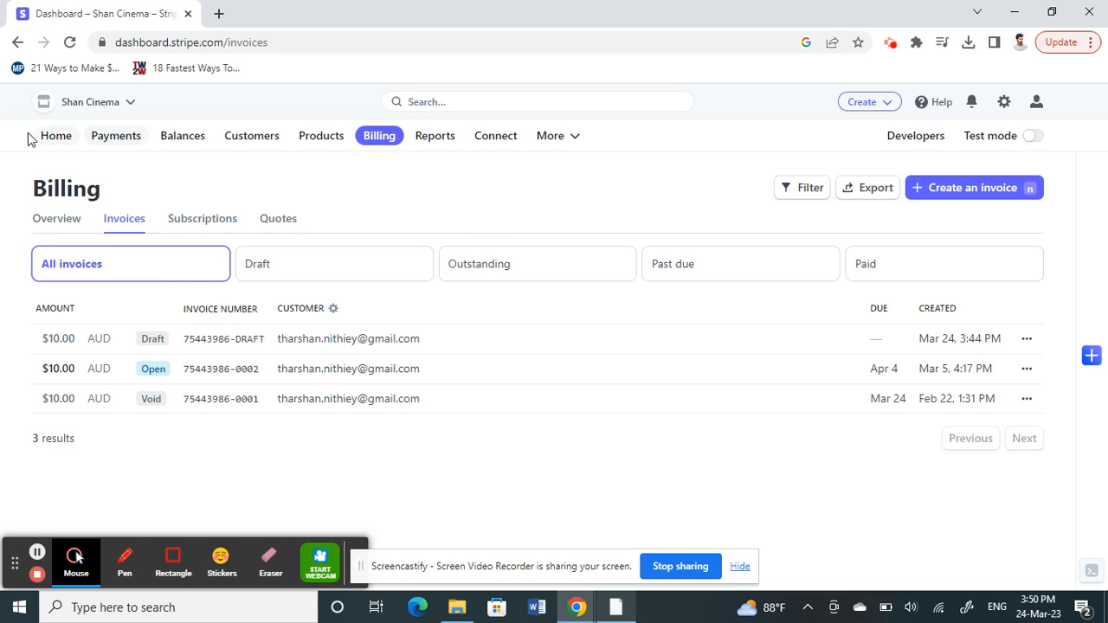
mouse_move(379, 135)
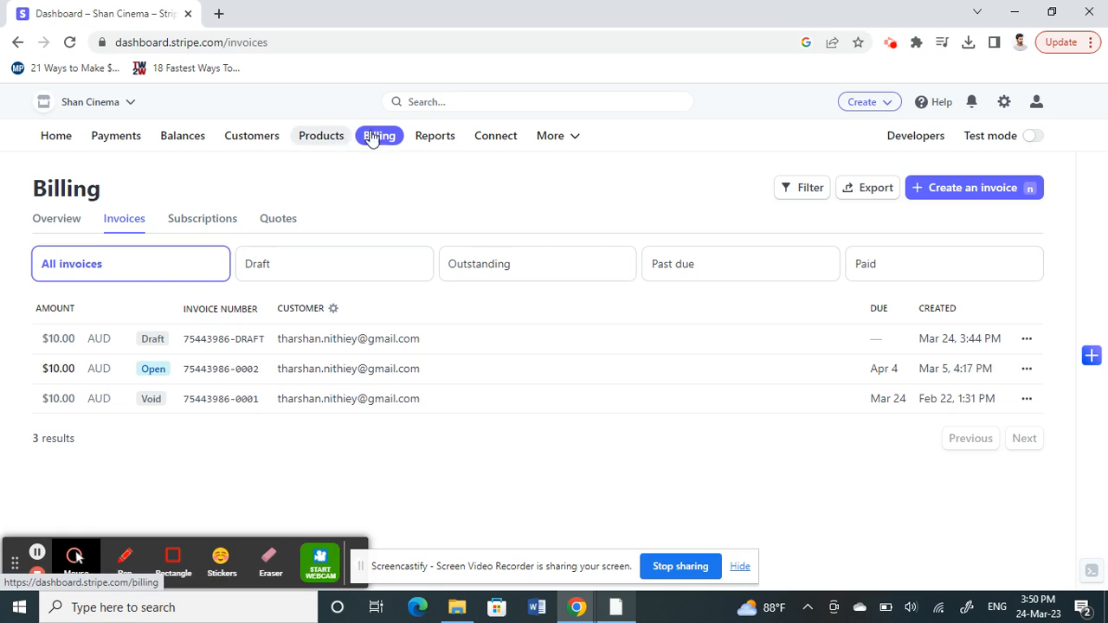
Step: Visit the Billing overview and return to the Invoices list
left_click(55, 218)
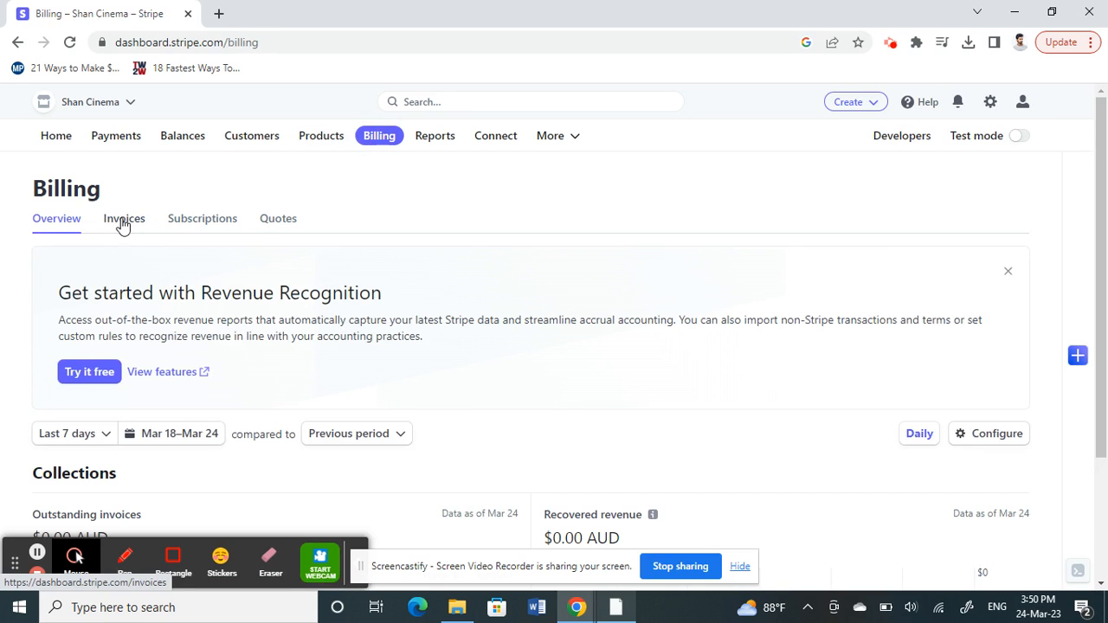
left_click(125, 219)
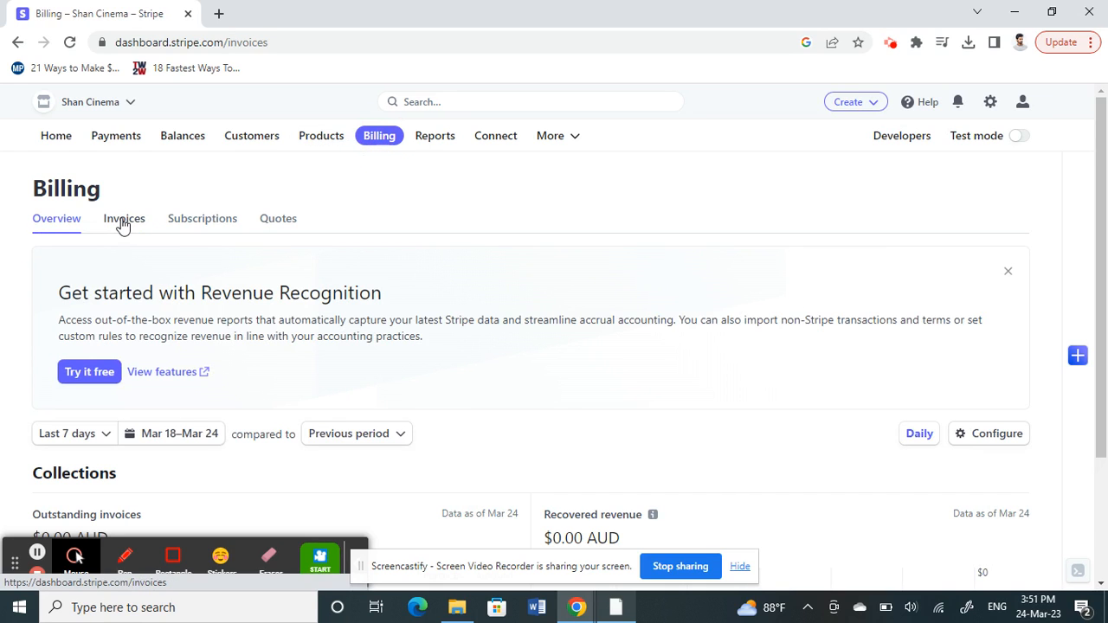
left_click(125, 218)
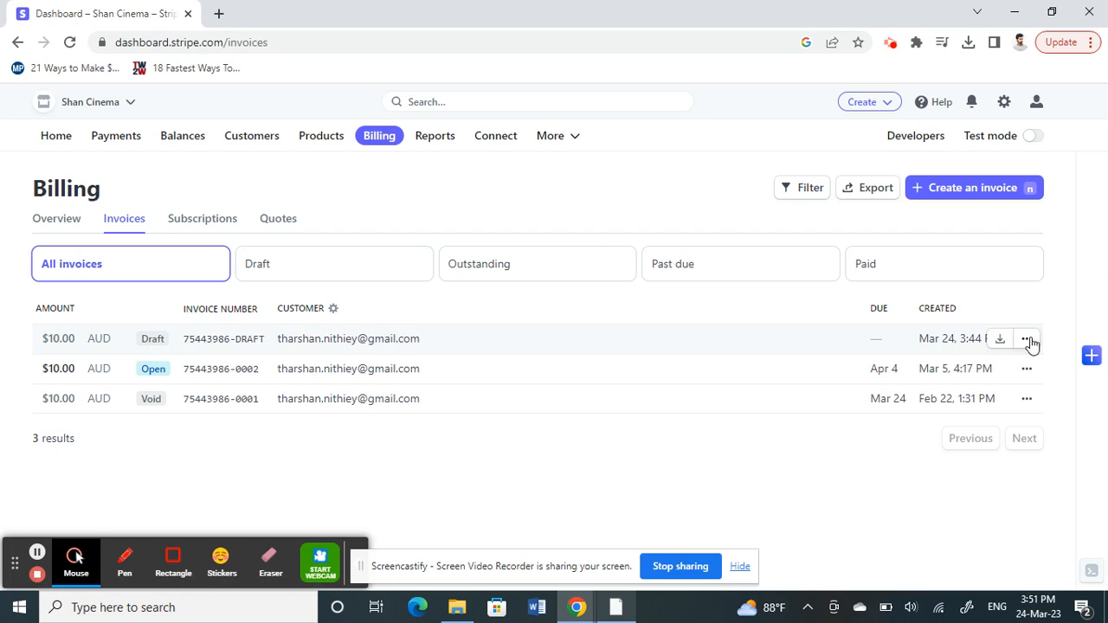
Step: Review the row actions for the draft and open invoices, then dismiss the menu
left_click(1029, 338)
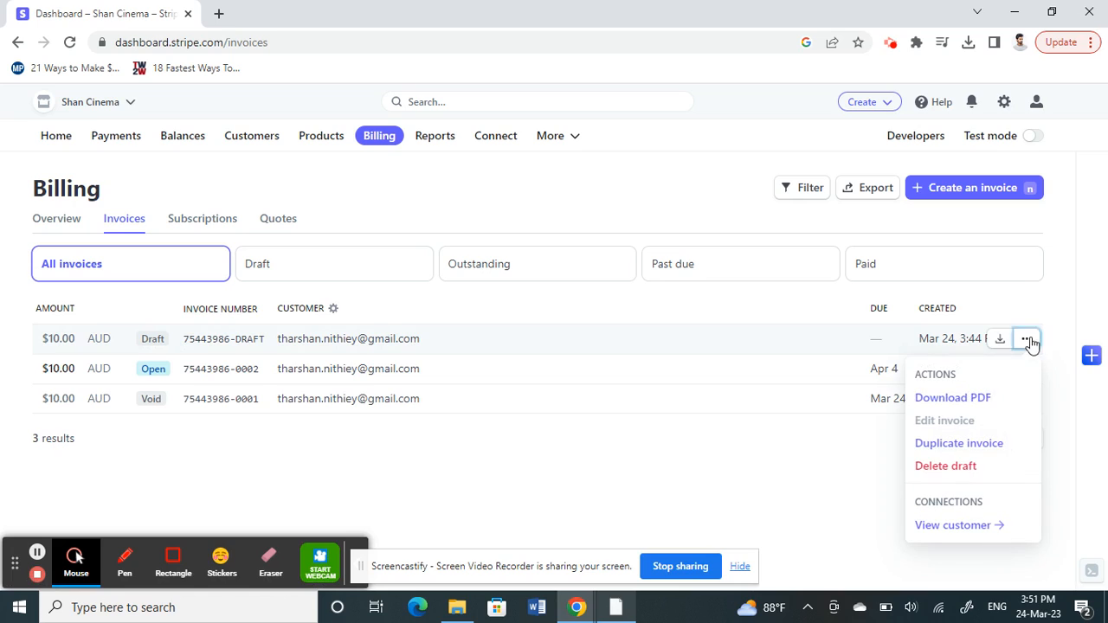
mouse_move(946, 466)
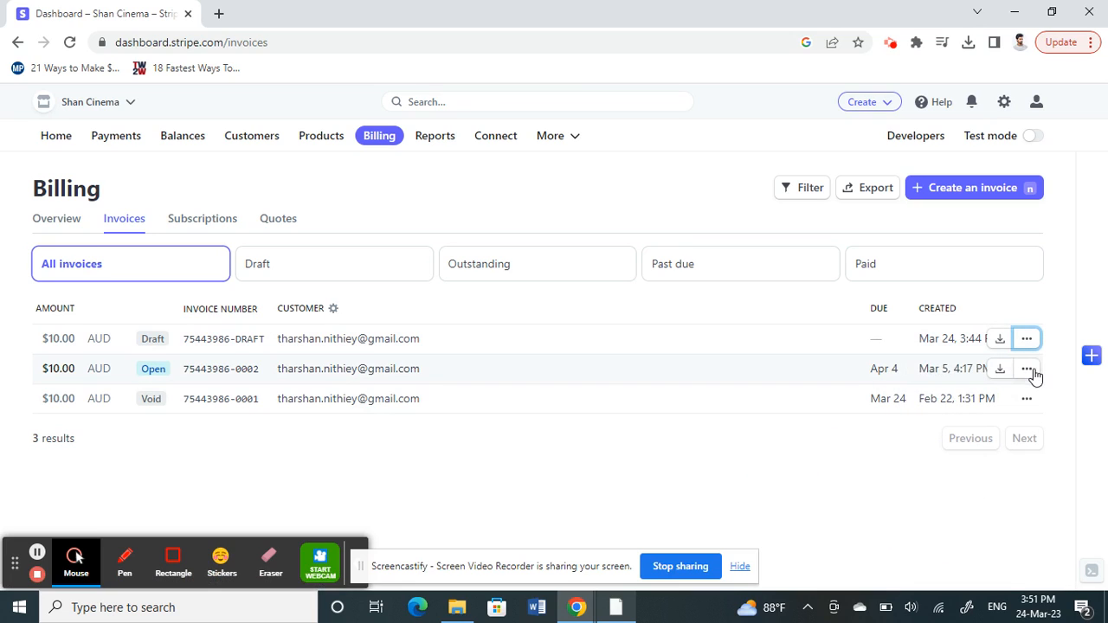
left_click(1027, 368)
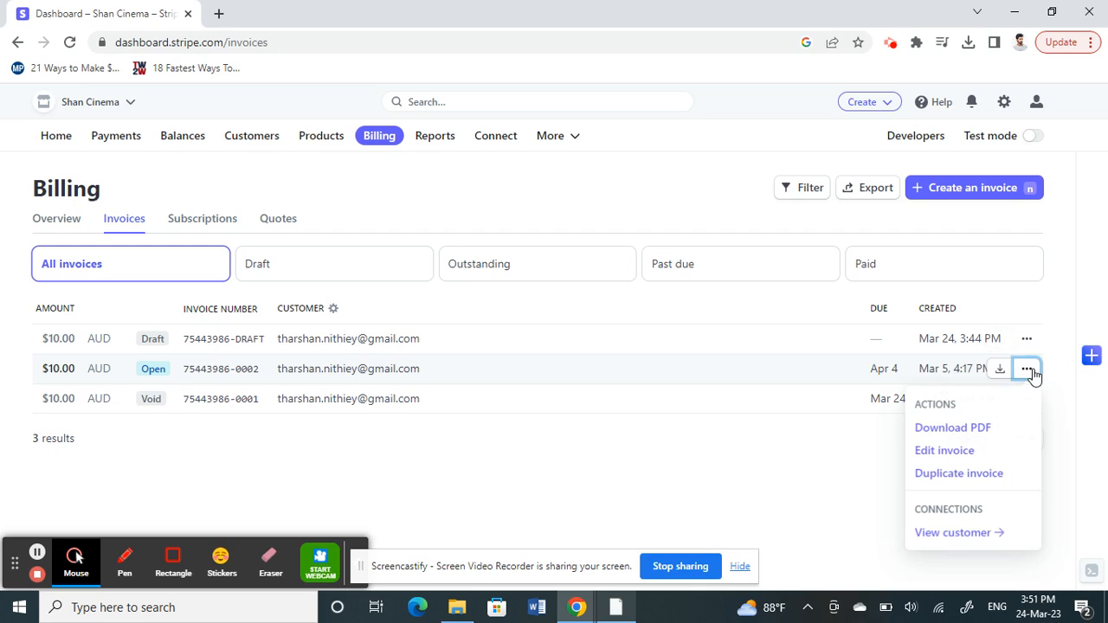
left_click(848, 368)
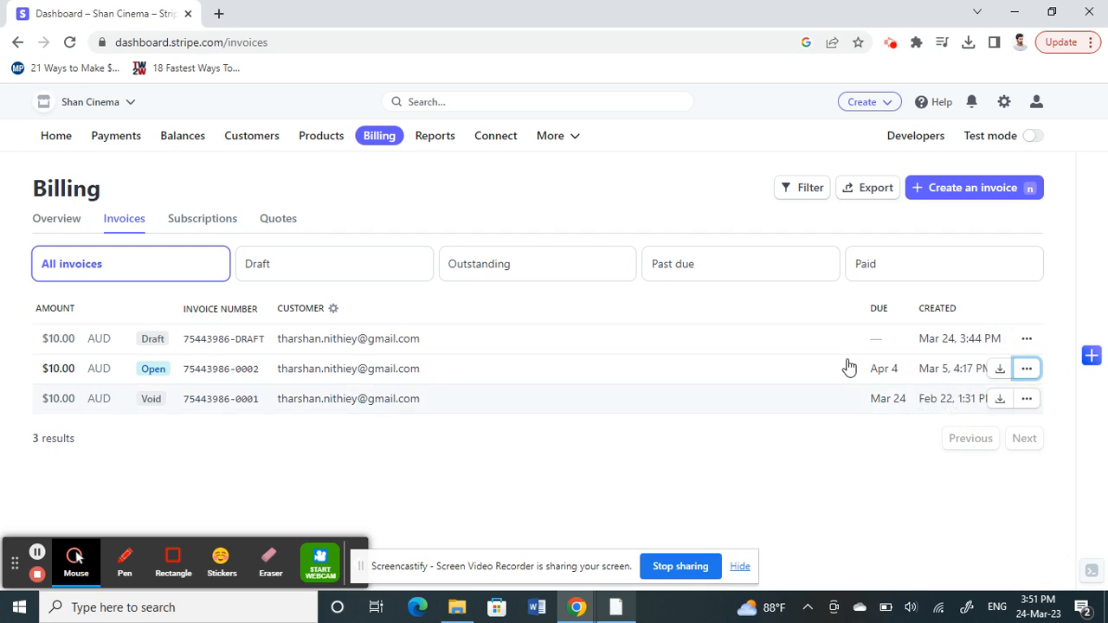
mouse_move(298, 381)
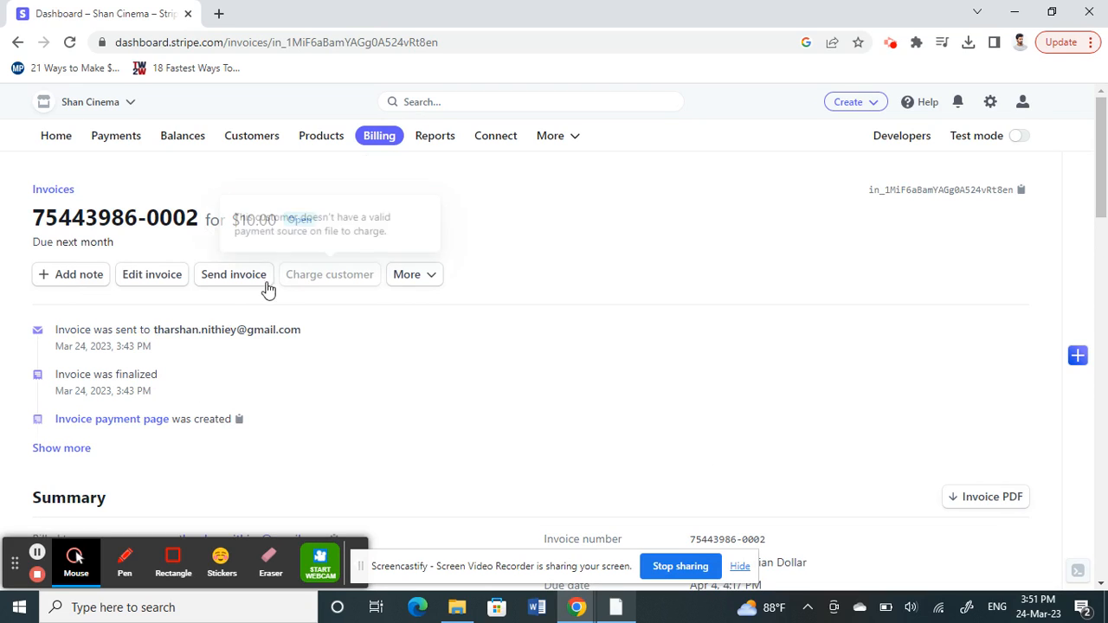
Step: Choose Change invoice status from the invoice's More actions
left_click(414, 273)
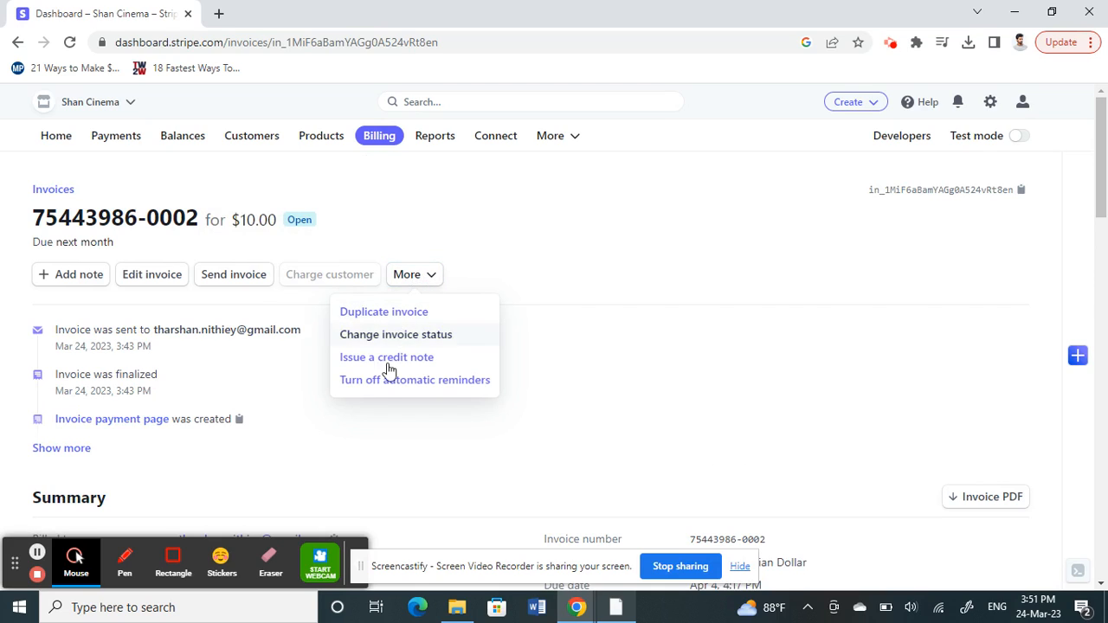
mouse_move(367, 357)
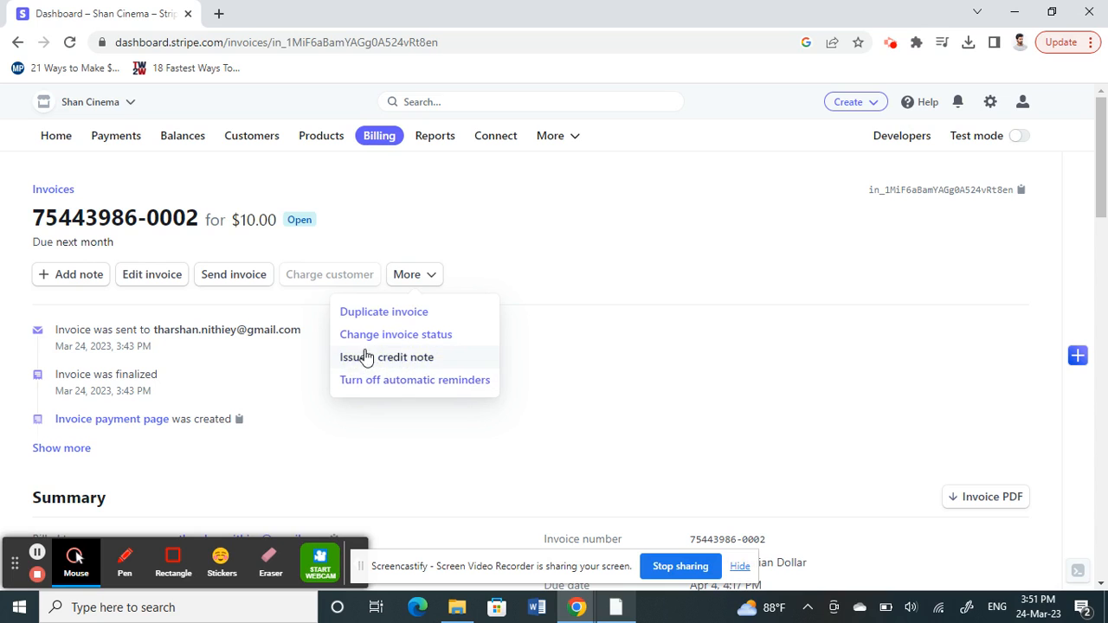
left_click(395, 334)
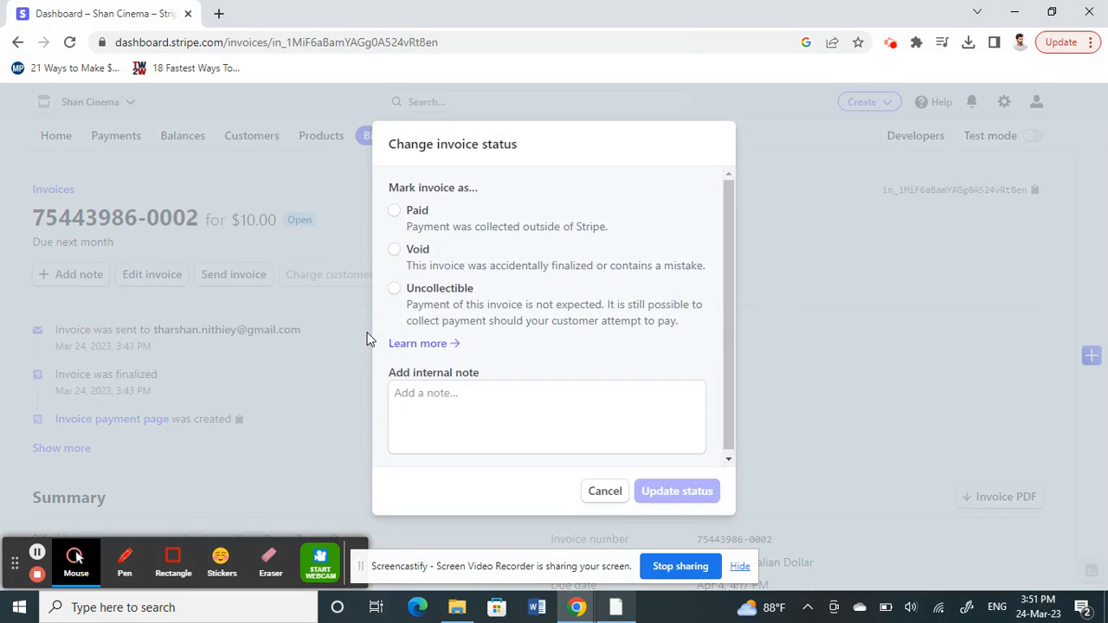
left_click(395, 249)
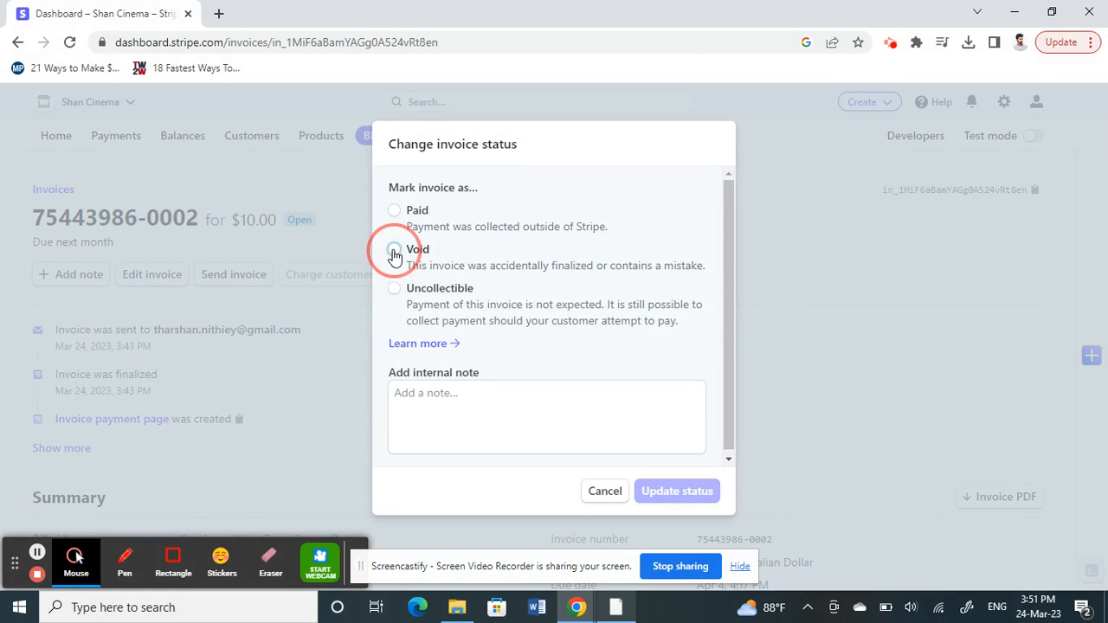
left_click(395, 246)
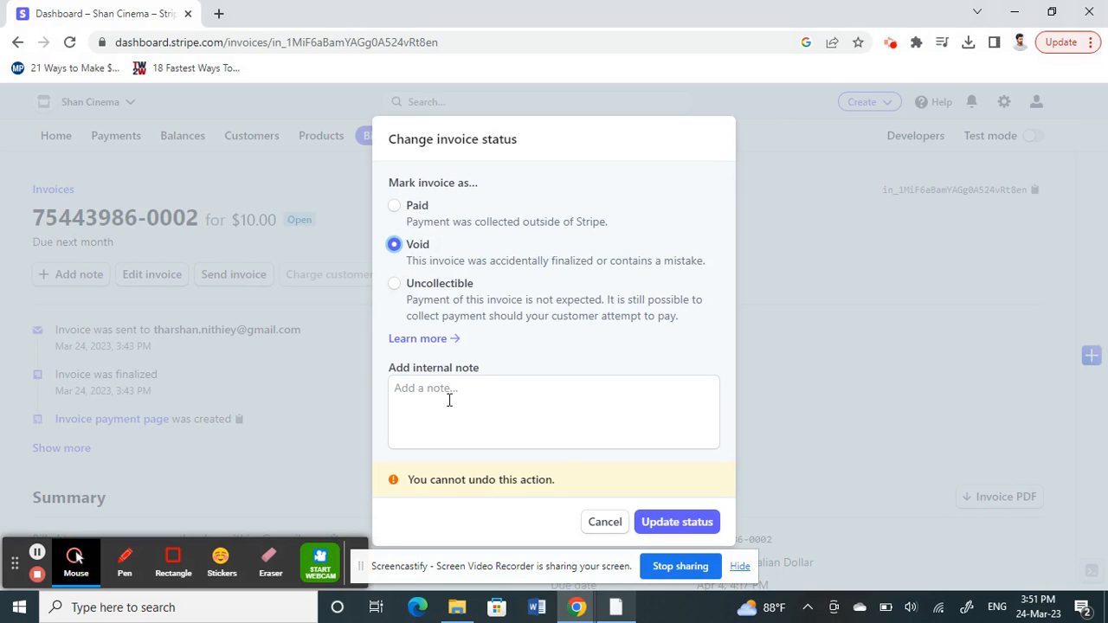
mouse_move(677, 521)
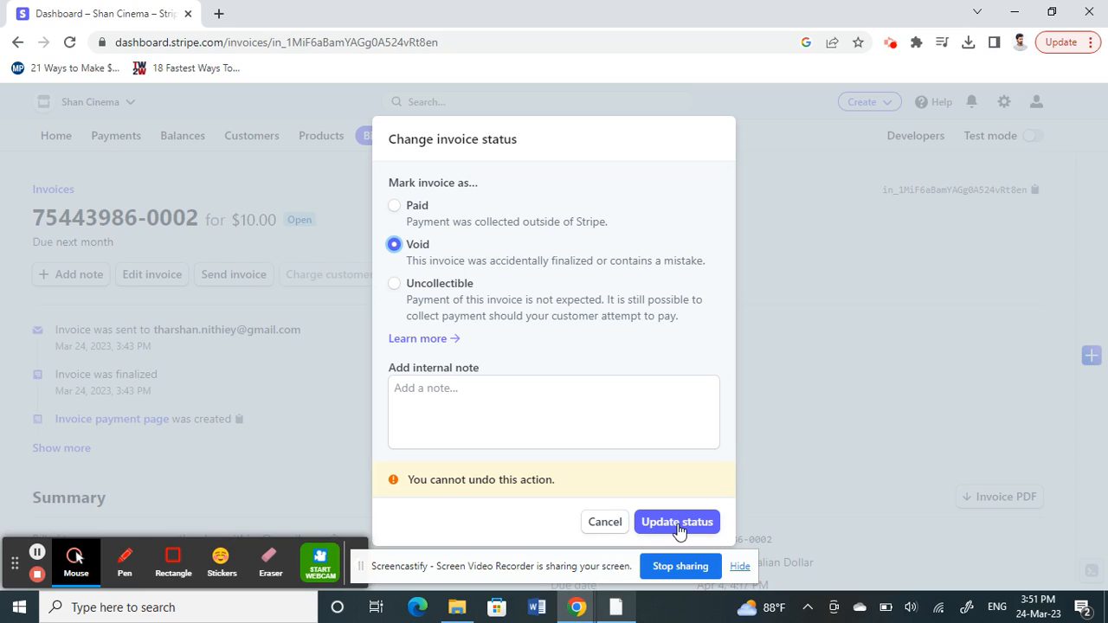
mouse_move(602, 523)
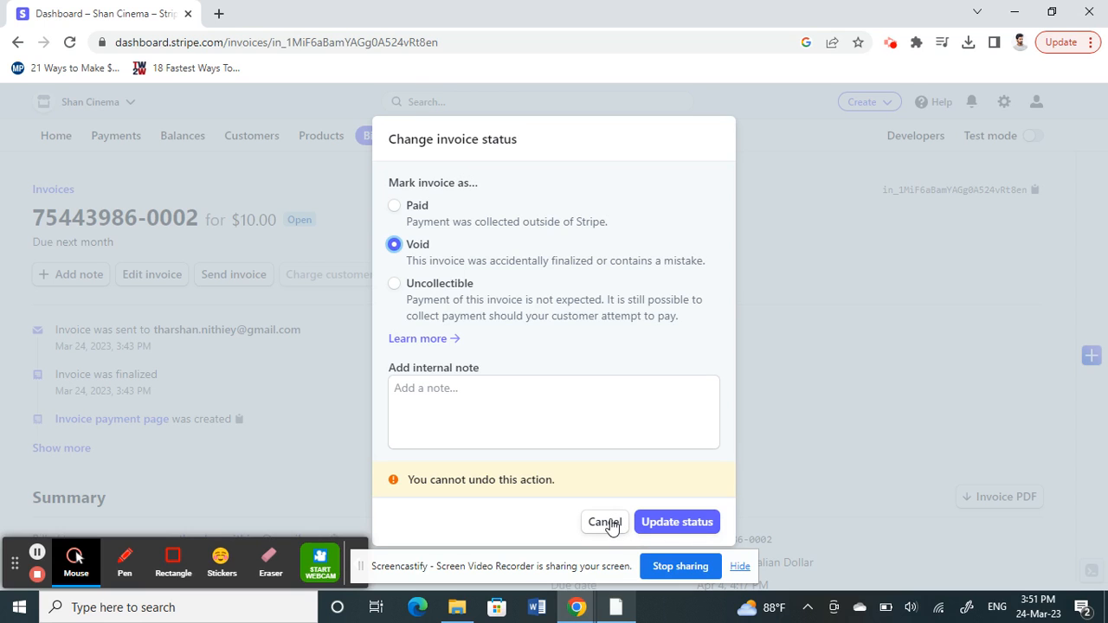
left_click(603, 522)
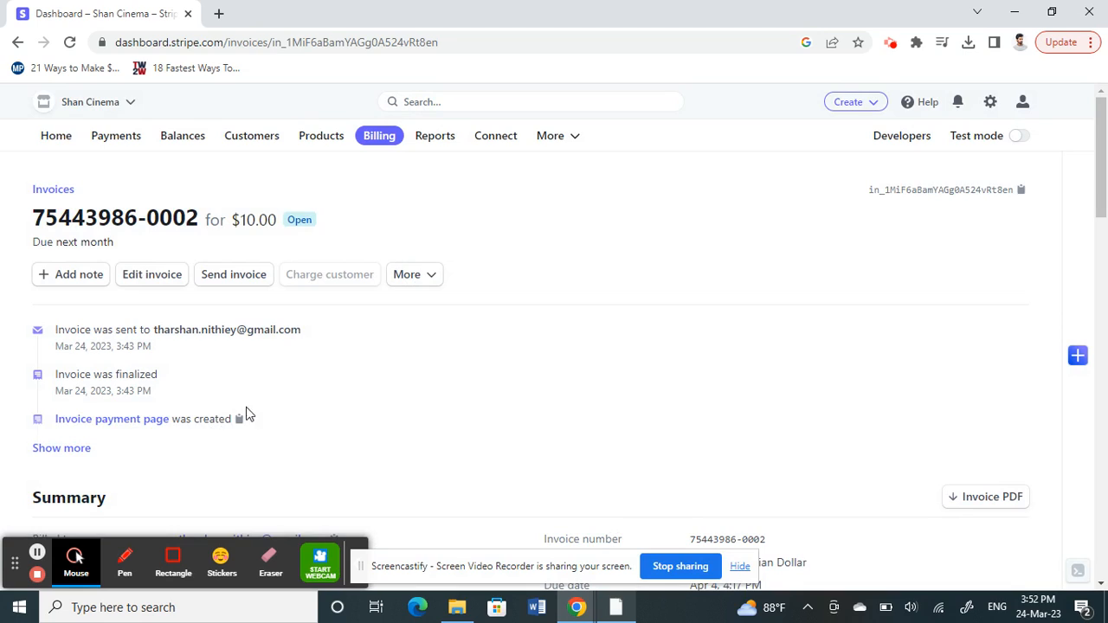
mouse_move(38, 575)
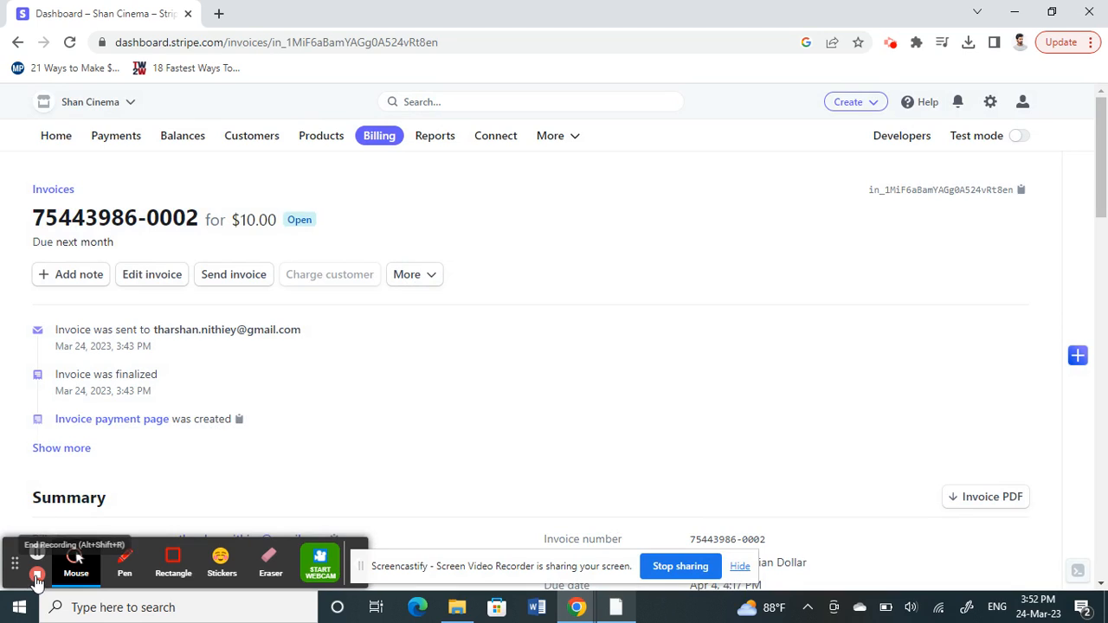